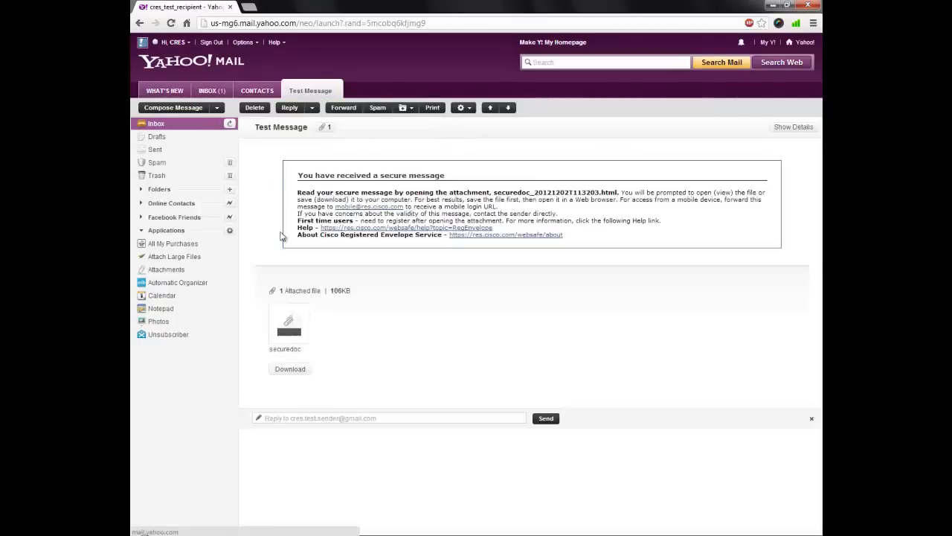
# Download the securedoc attachment from Yahoo Mail, unlock it with the password and view the decrypted Test Message.
pyautogui.click(290, 370)
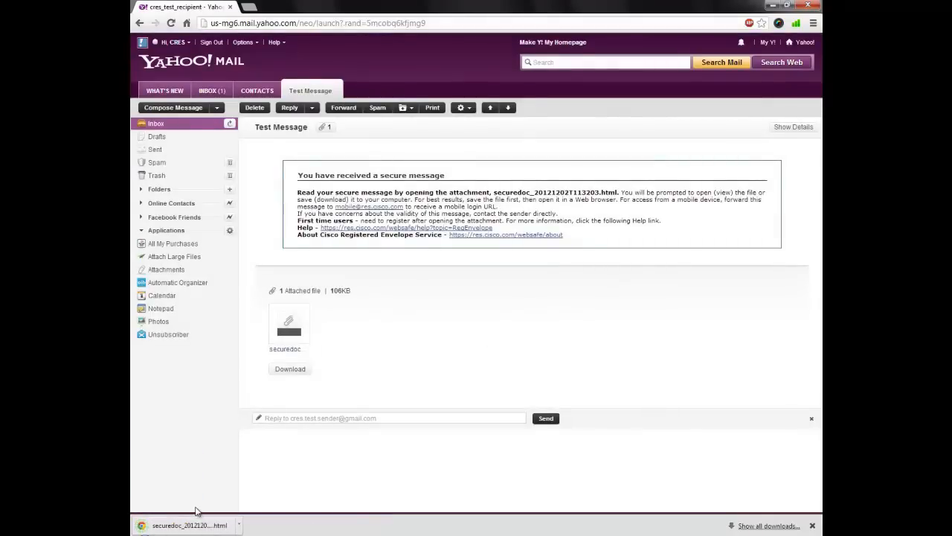
pyautogui.click(188, 523)
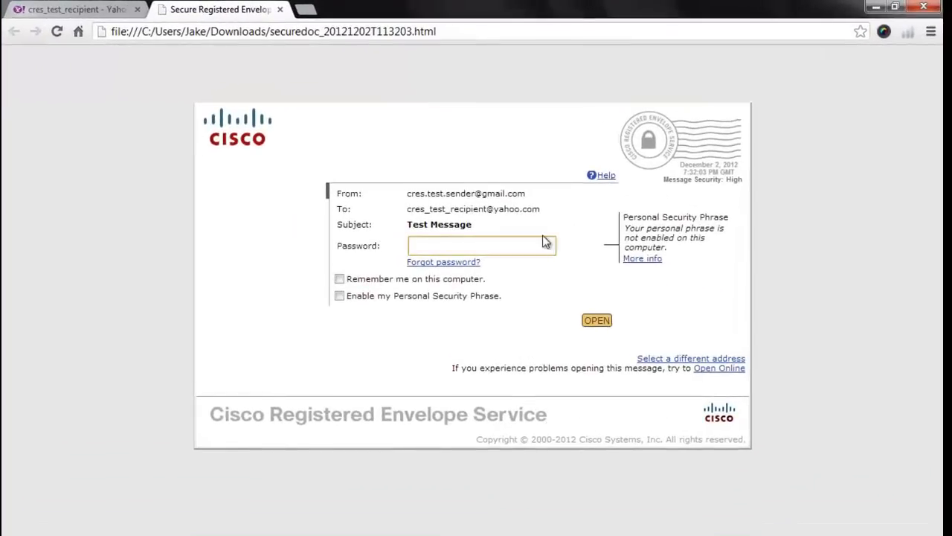
pyautogui.click(597, 320)
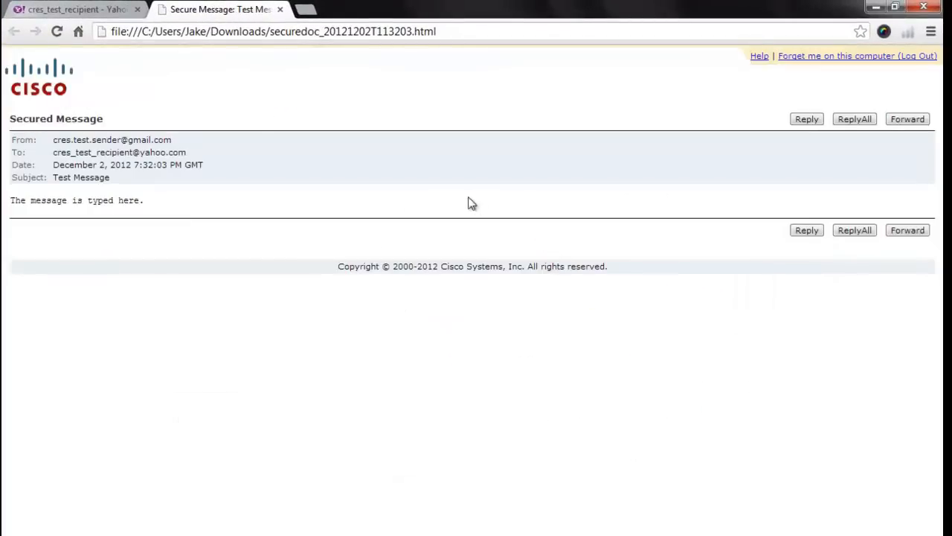
pyautogui.moveTo(211, 270)
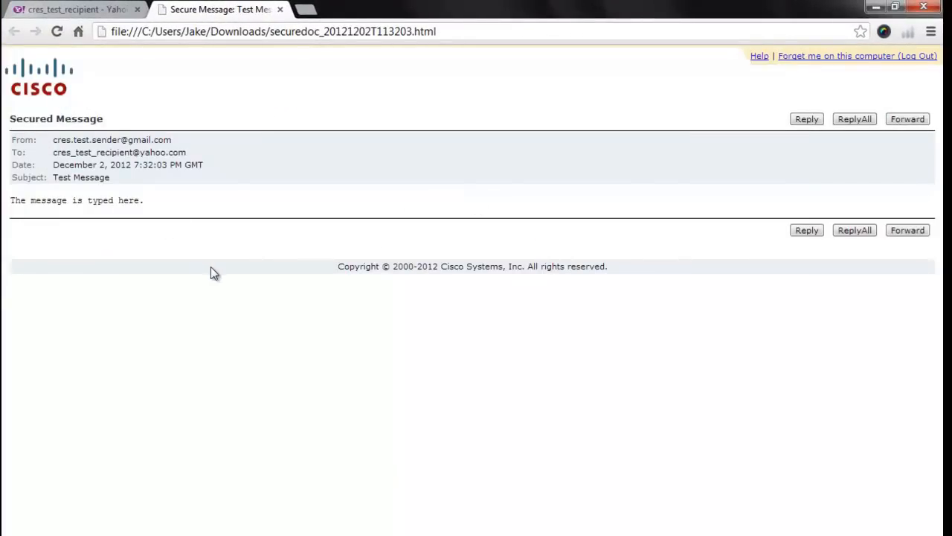
pyautogui.moveTo(683, 133)
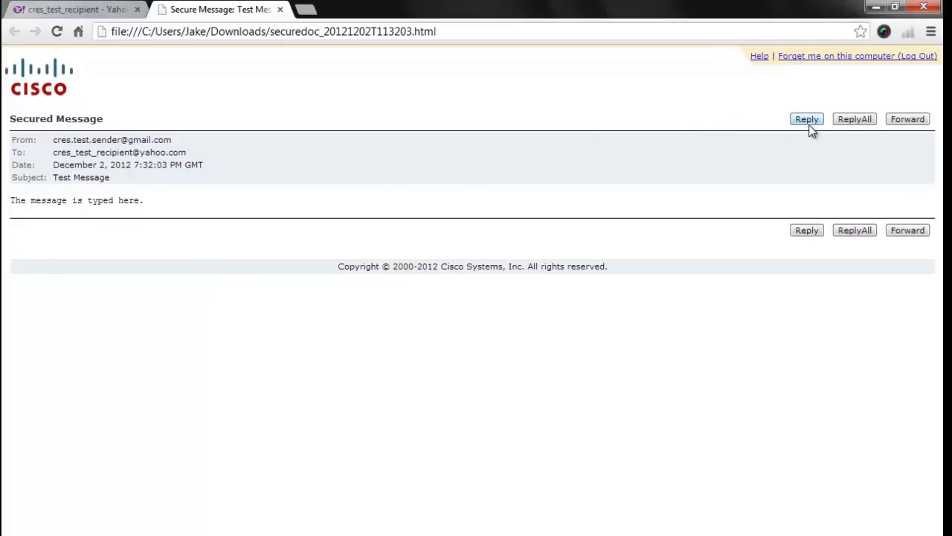
# Begin a secure reply to the sender with the body 'Reply to original message.'.
pyautogui.click(807, 119)
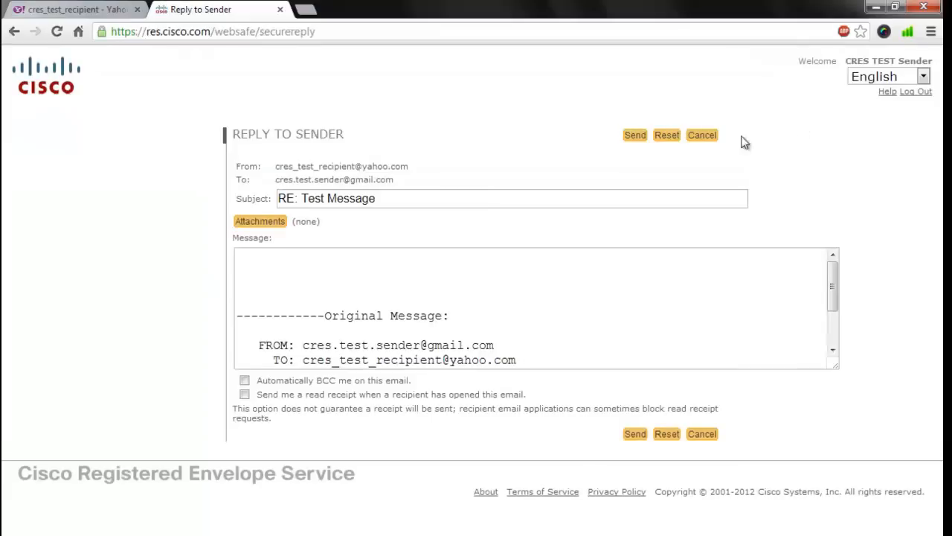
pyautogui.click(556, 268)
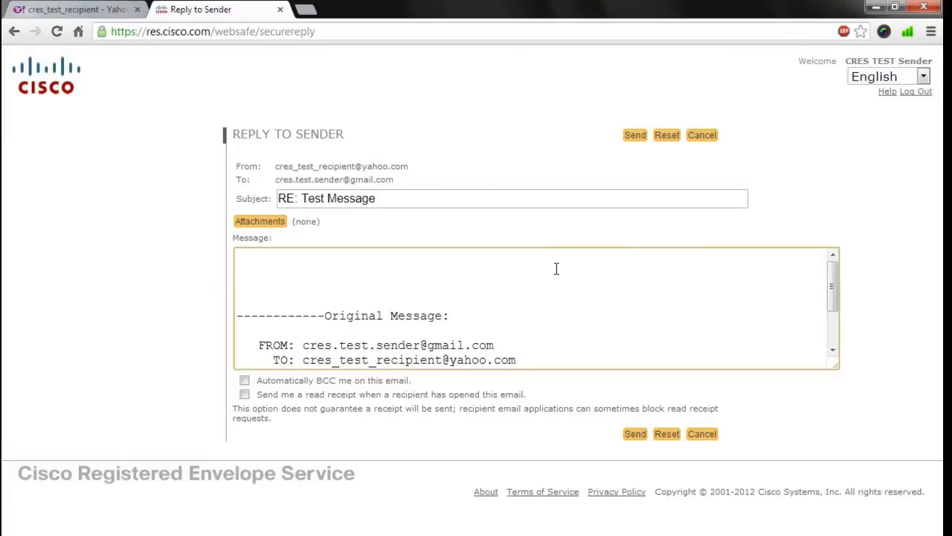
pyautogui.write('Reply to original m')
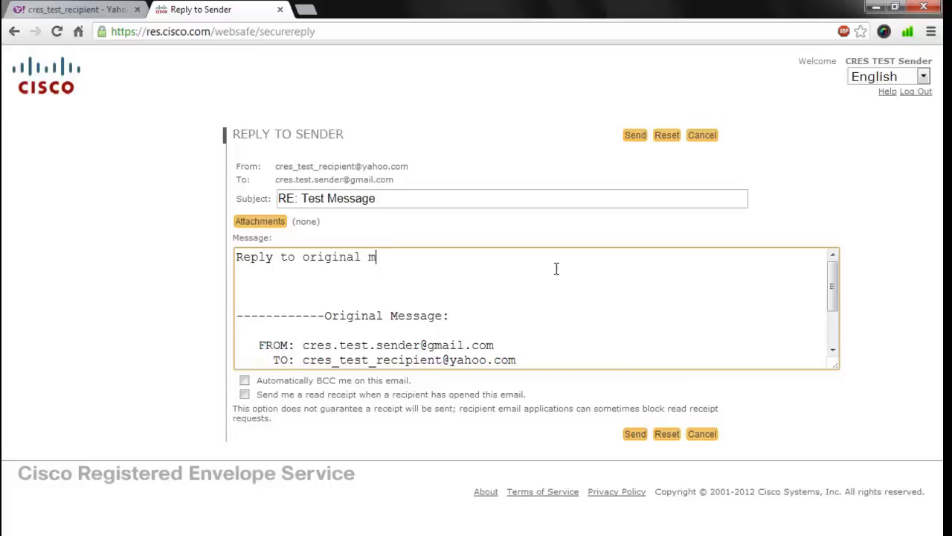
pyautogui.write('essage')
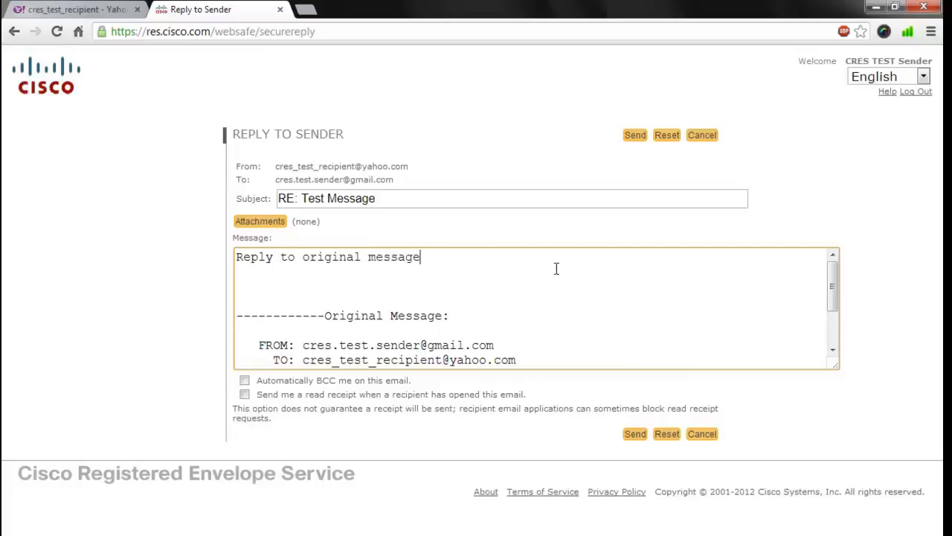
pyautogui.write('.')
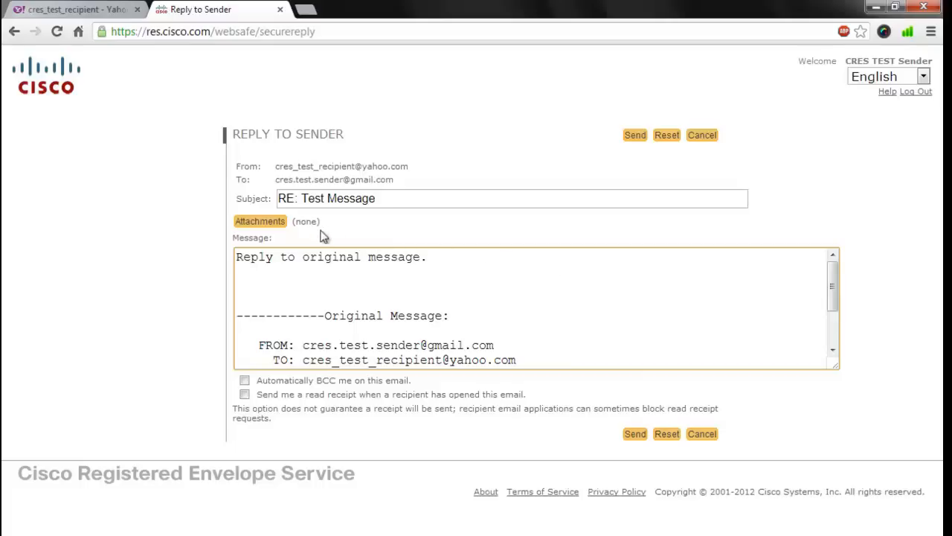
pyautogui.moveTo(259, 220)
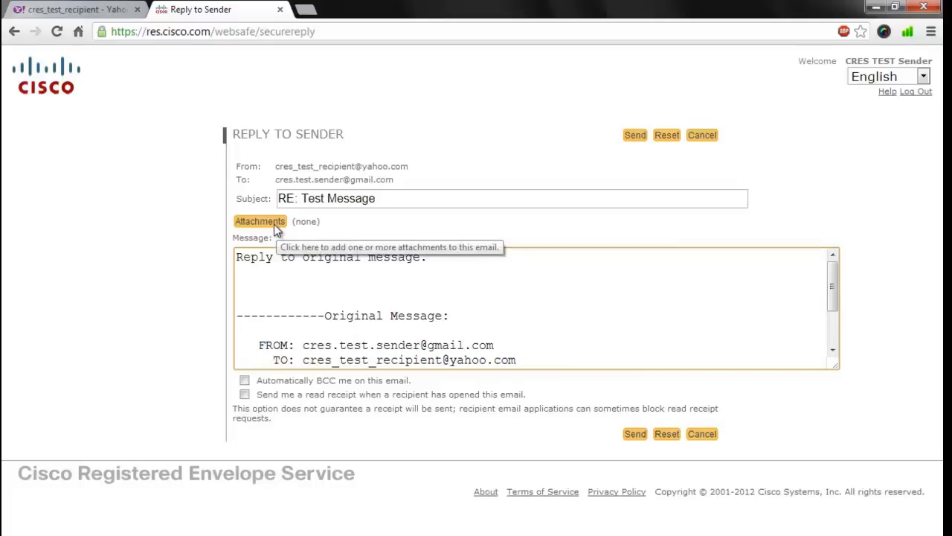
# Attach Attachment.txt to the reply through the Attachments window and return to the reply form.
pyautogui.click(259, 220)
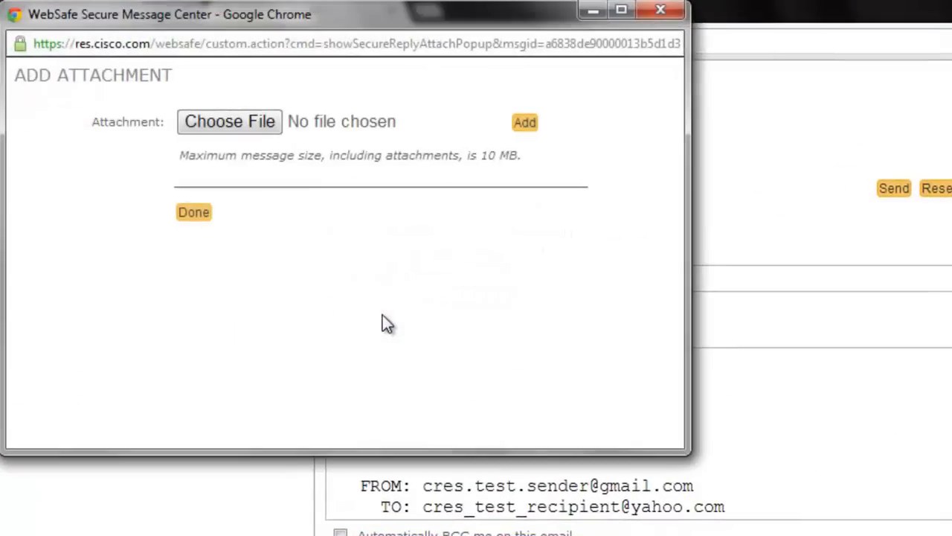
pyautogui.click(229, 122)
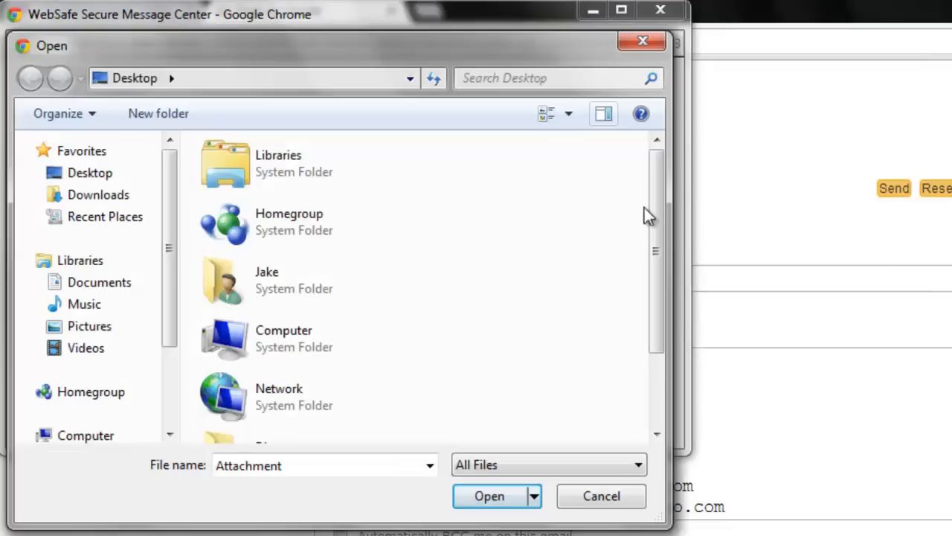
pyautogui.scroll(-3)
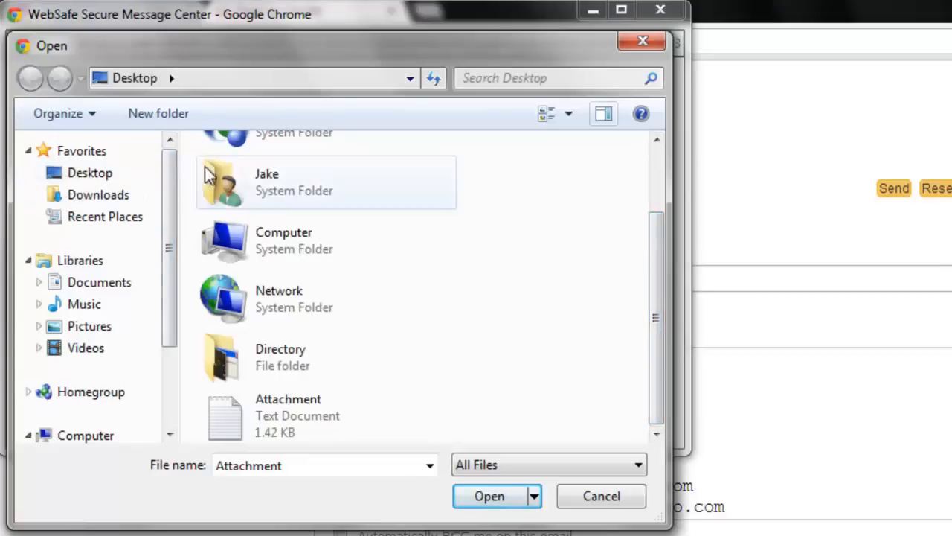
pyautogui.moveTo(101, 265)
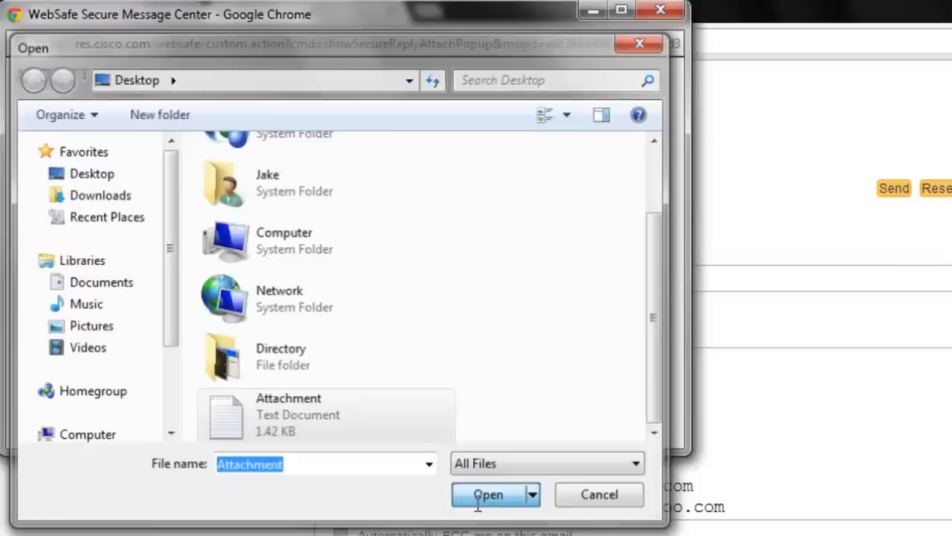
pyautogui.click(488, 494)
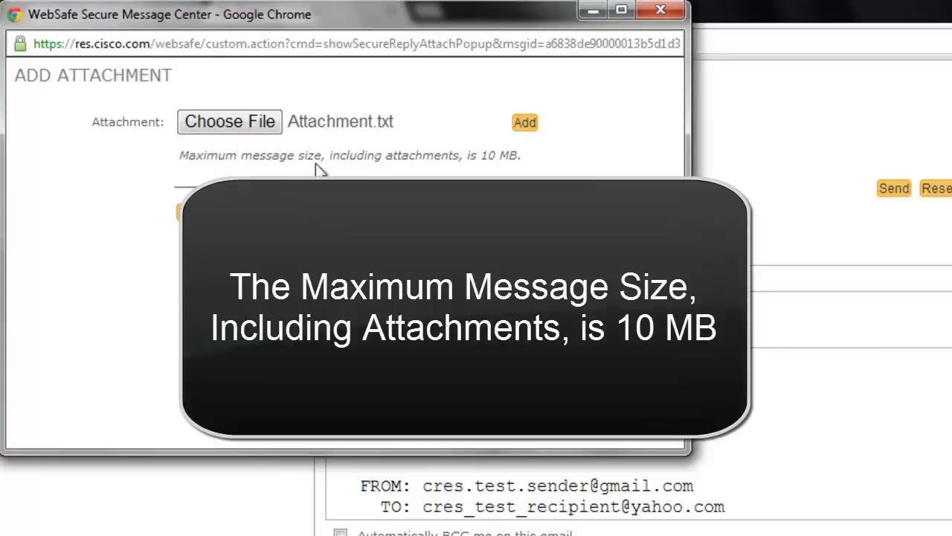
pyautogui.moveTo(530, 176)
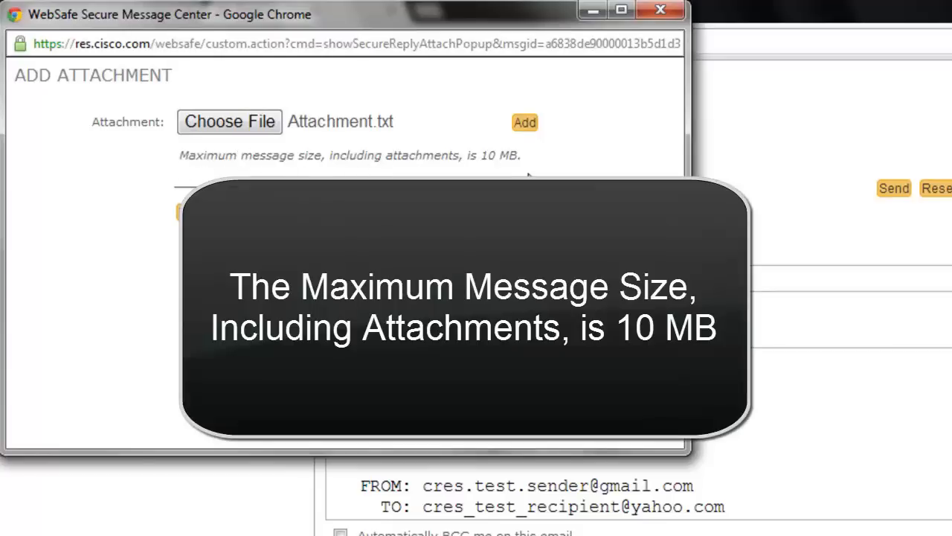
pyautogui.click(524, 122)
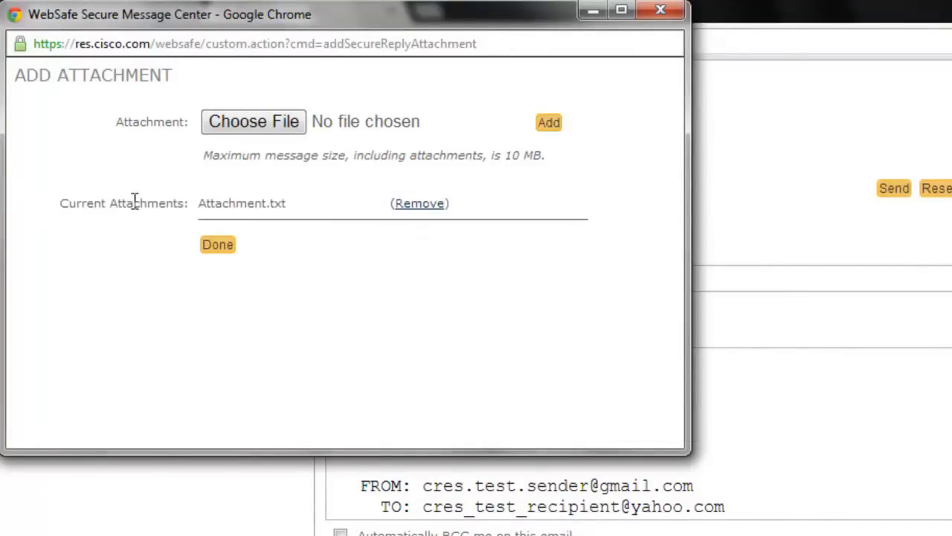
pyautogui.moveTo(318, 217)
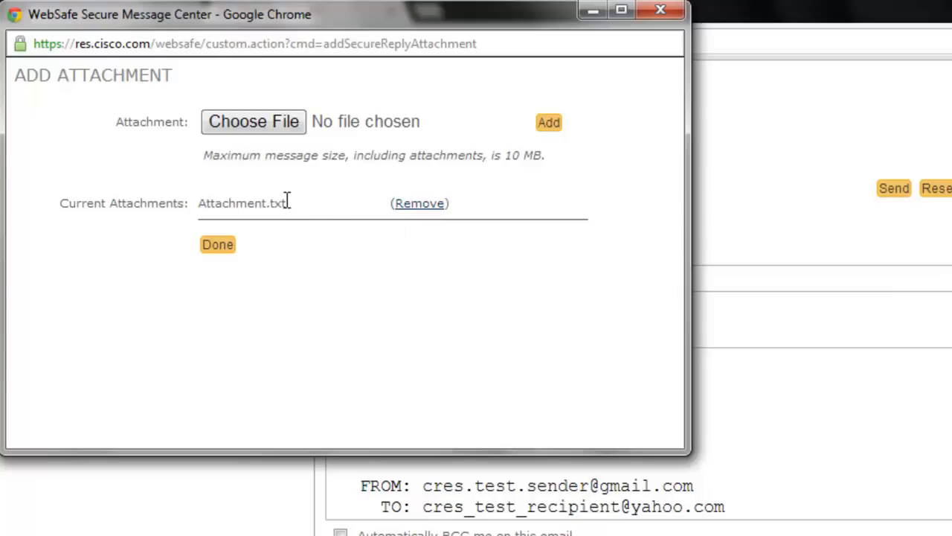
pyautogui.click(218, 244)
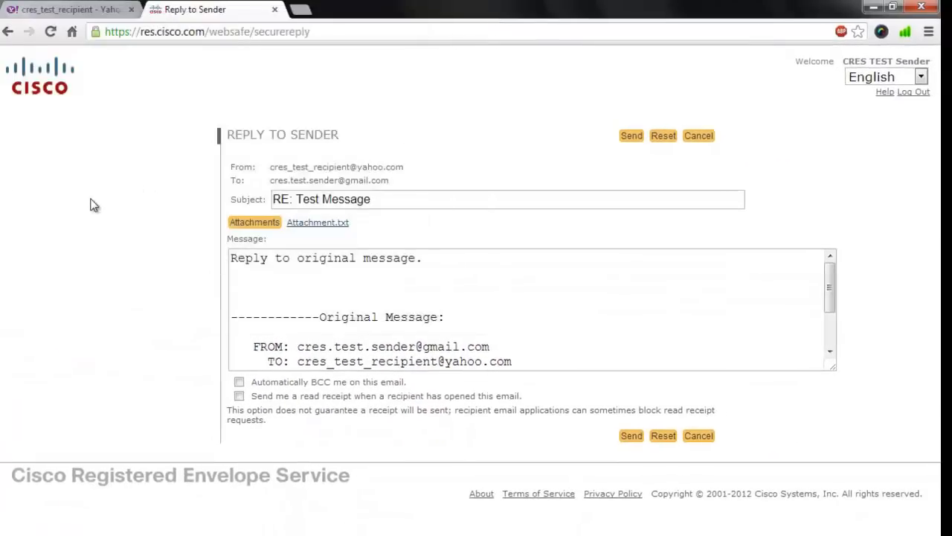
pyautogui.moveTo(339, 238)
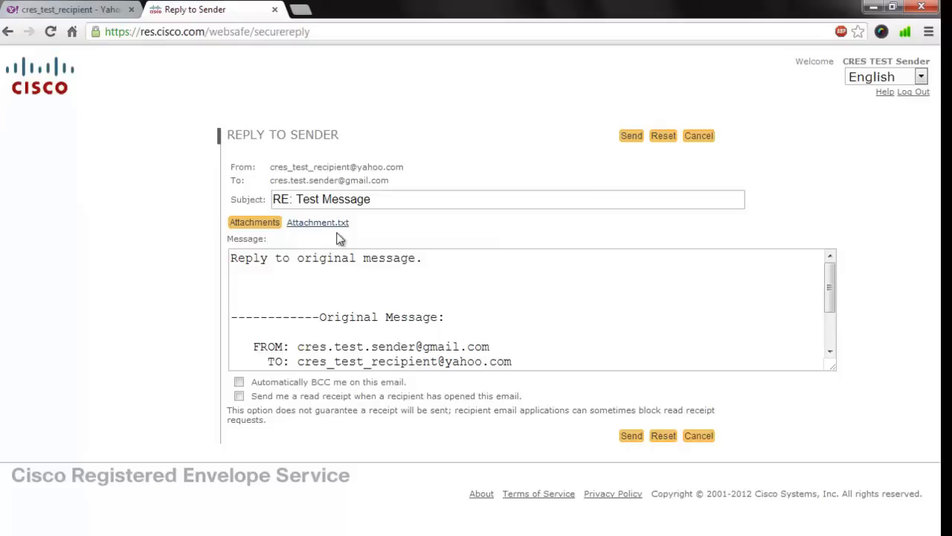
pyautogui.moveTo(363, 238)
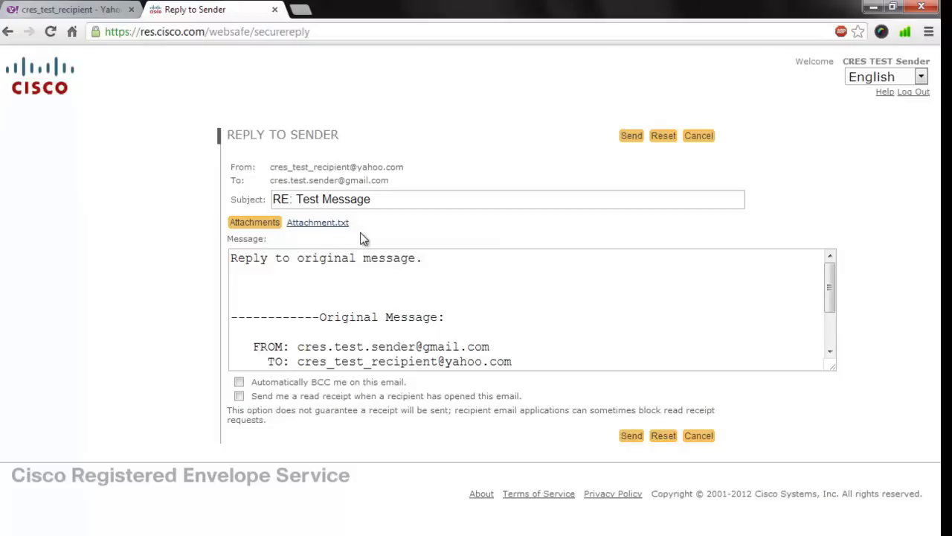
pyautogui.moveTo(555, 222)
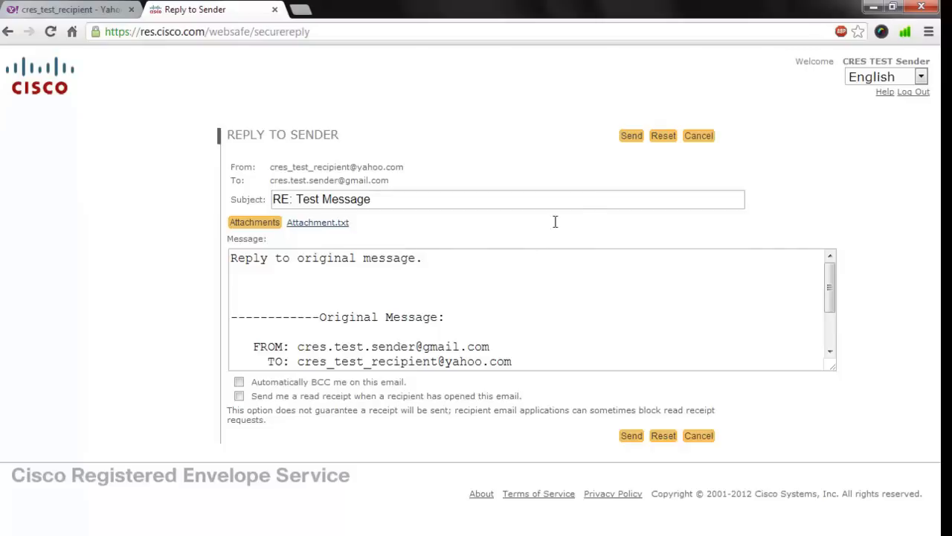
# Send the secure reply and reach the 'Message sent successfully' confirmation.
pyautogui.click(631, 136)
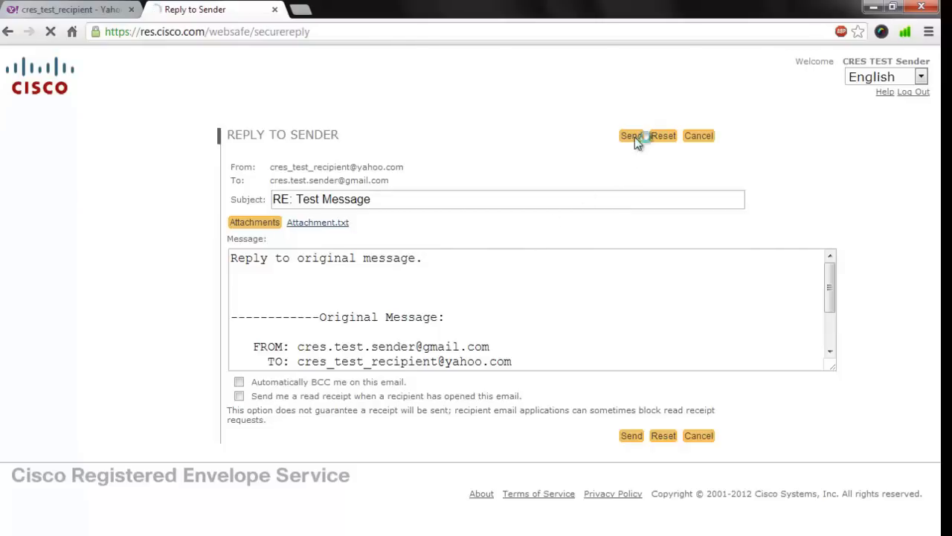
pyautogui.click(631, 136)
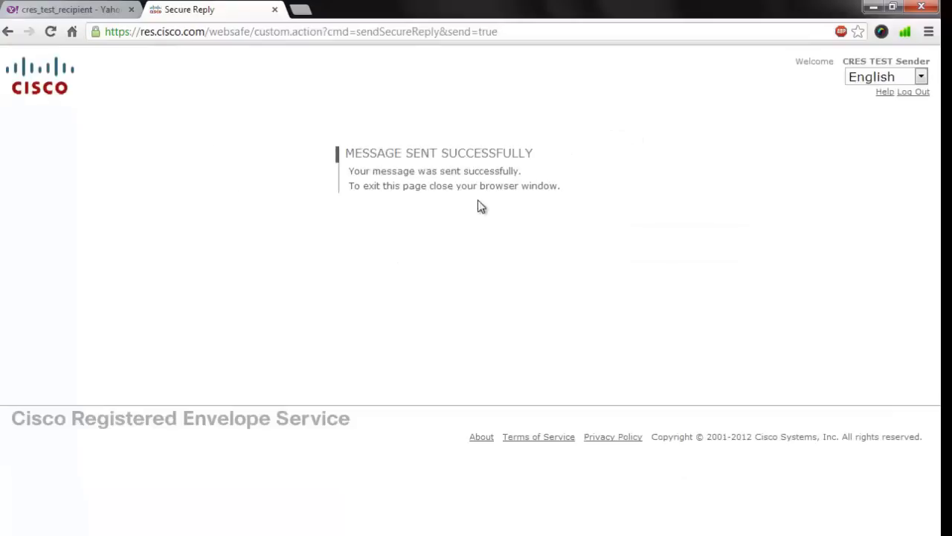
pyautogui.moveTo(565, 190)
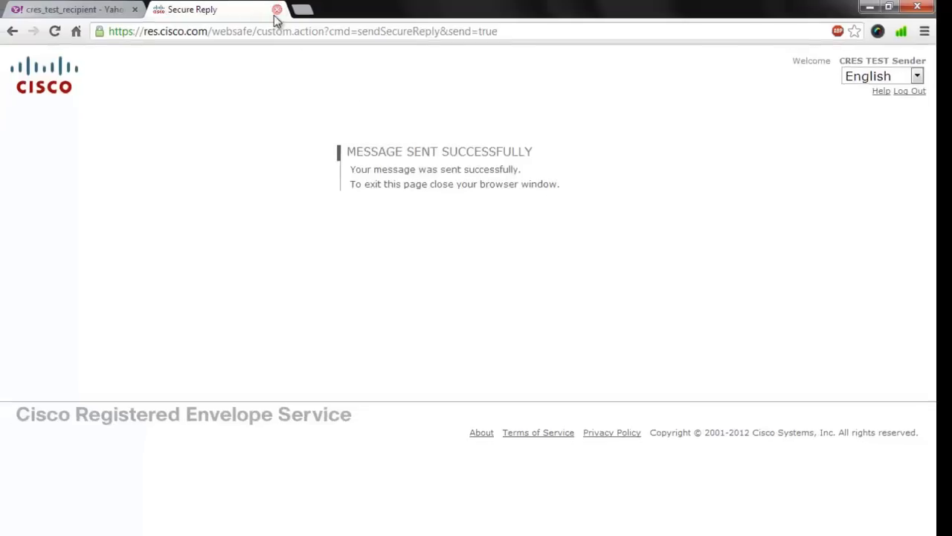
# Close the Secure Reply browser tab, leaving only the desktop.
pyautogui.click(277, 9)
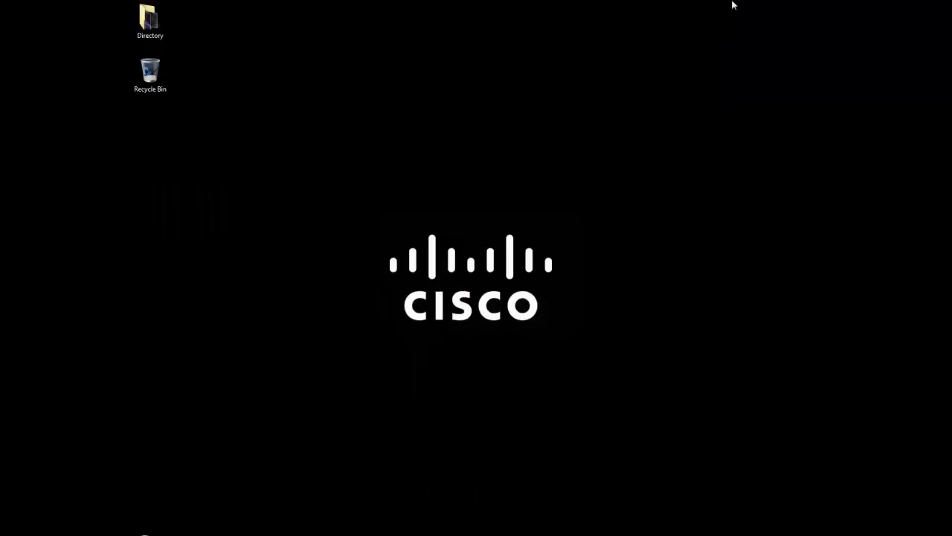
pyautogui.moveTo(568, 335)
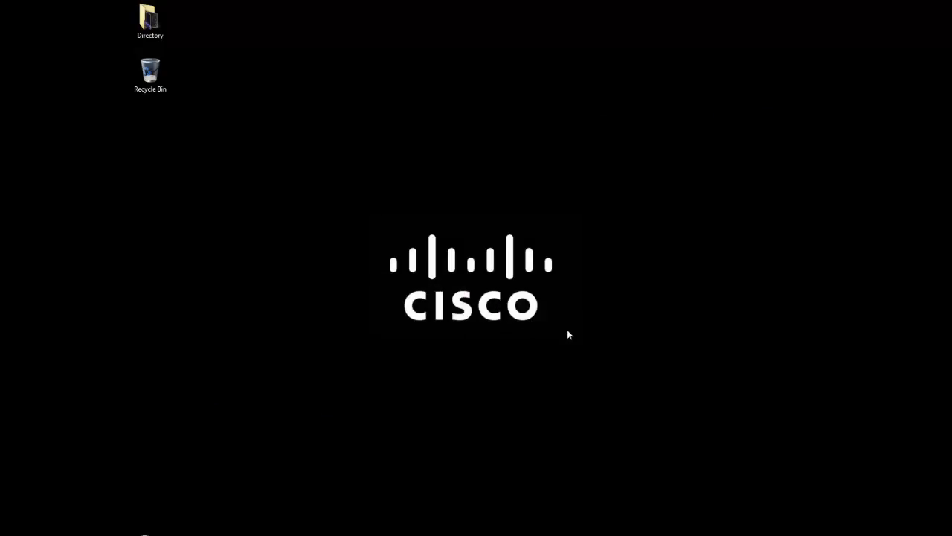